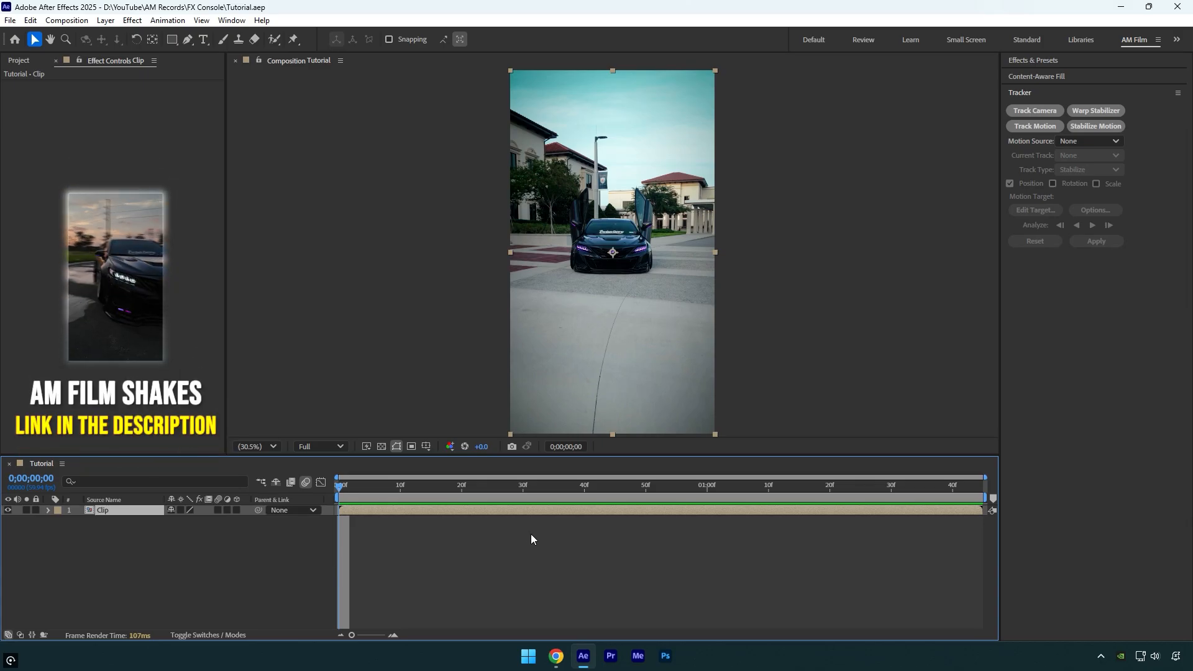
# Step: Scroll the Video Copilot FX Console v1.0.5 post to its Windows and Apple download links, then return to After Effects
pyautogui.click(555, 661)
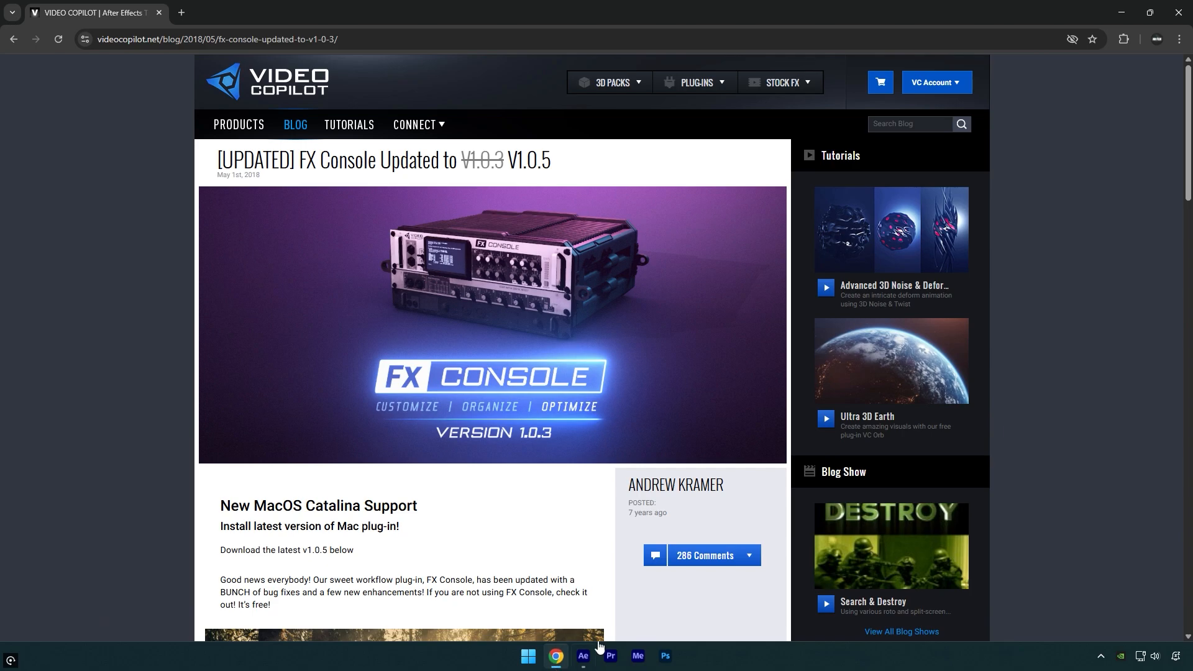
pyautogui.moveTo(524, 457)
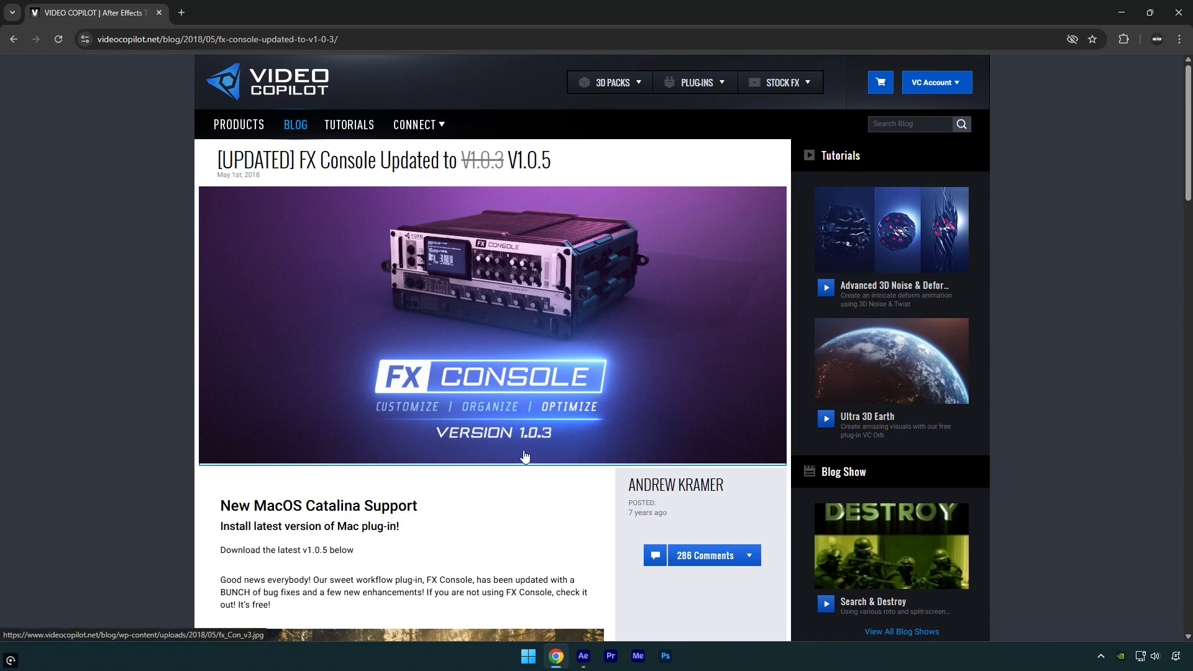
pyautogui.scroll(-3)
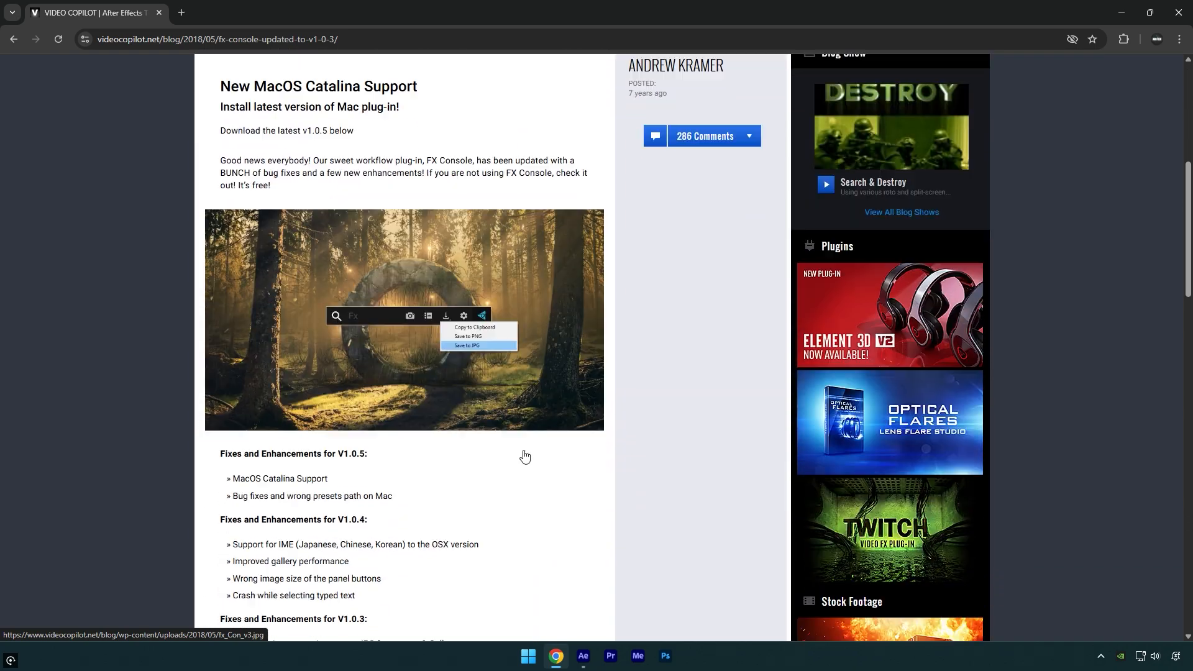
pyautogui.scroll(-3)
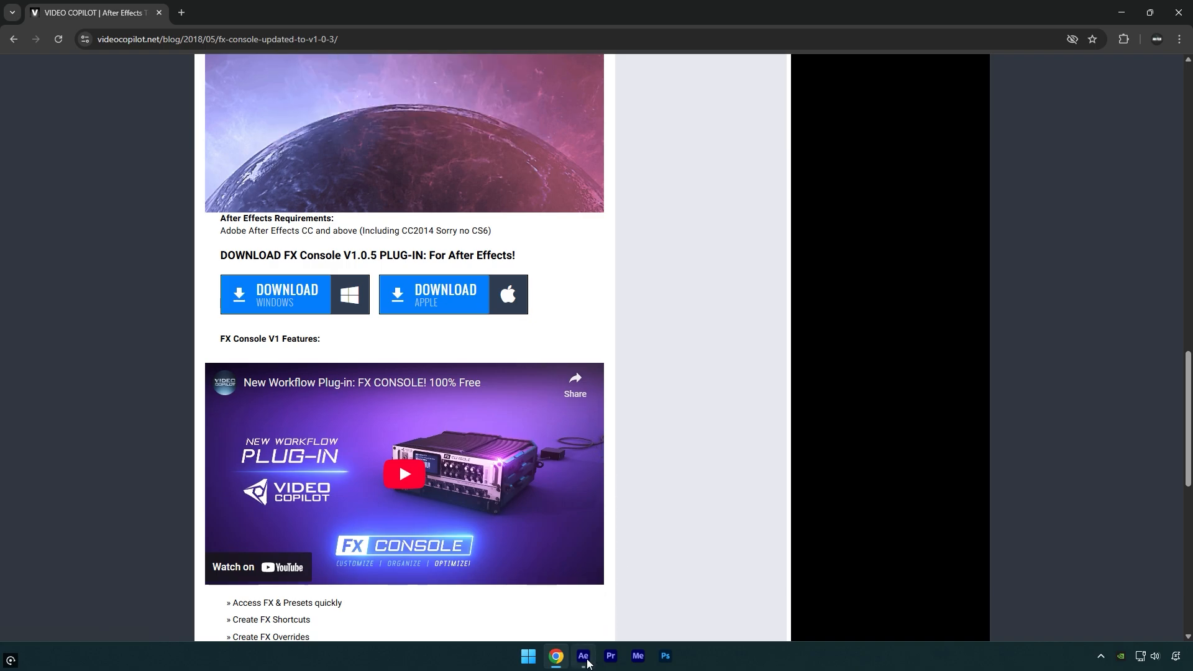
pyautogui.click(583, 656)
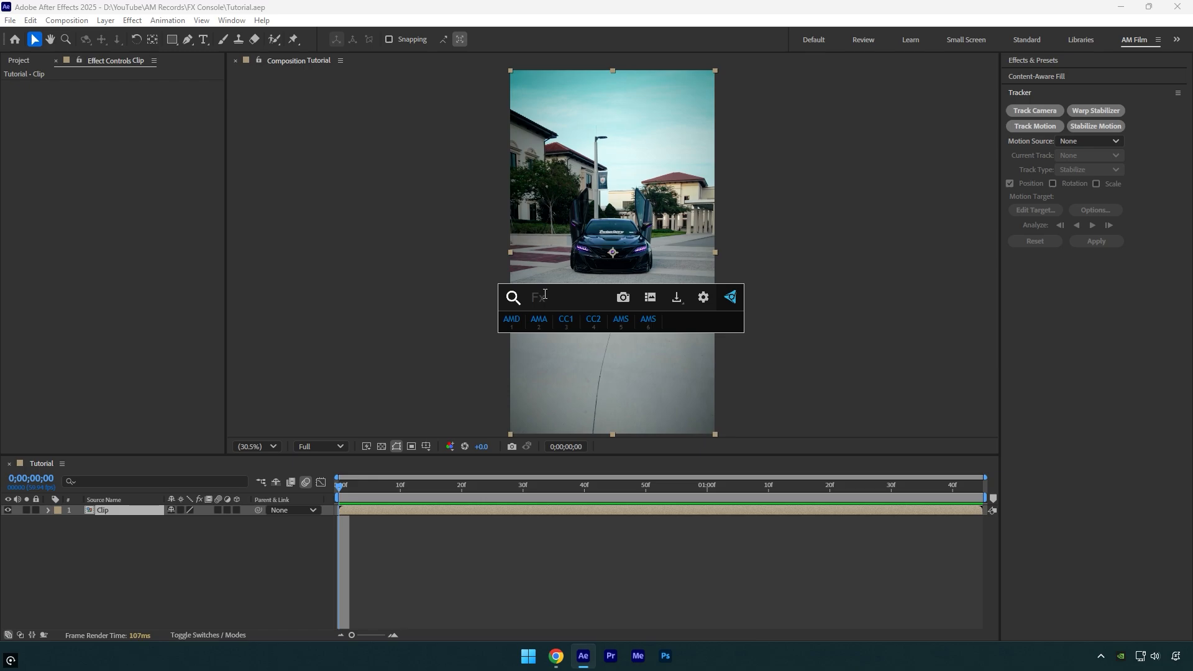
# Step: Apply Deep Glow to the car clip via a 'deep glow' search, remove it, then open FX Console settings
pyautogui.write('deep glow')
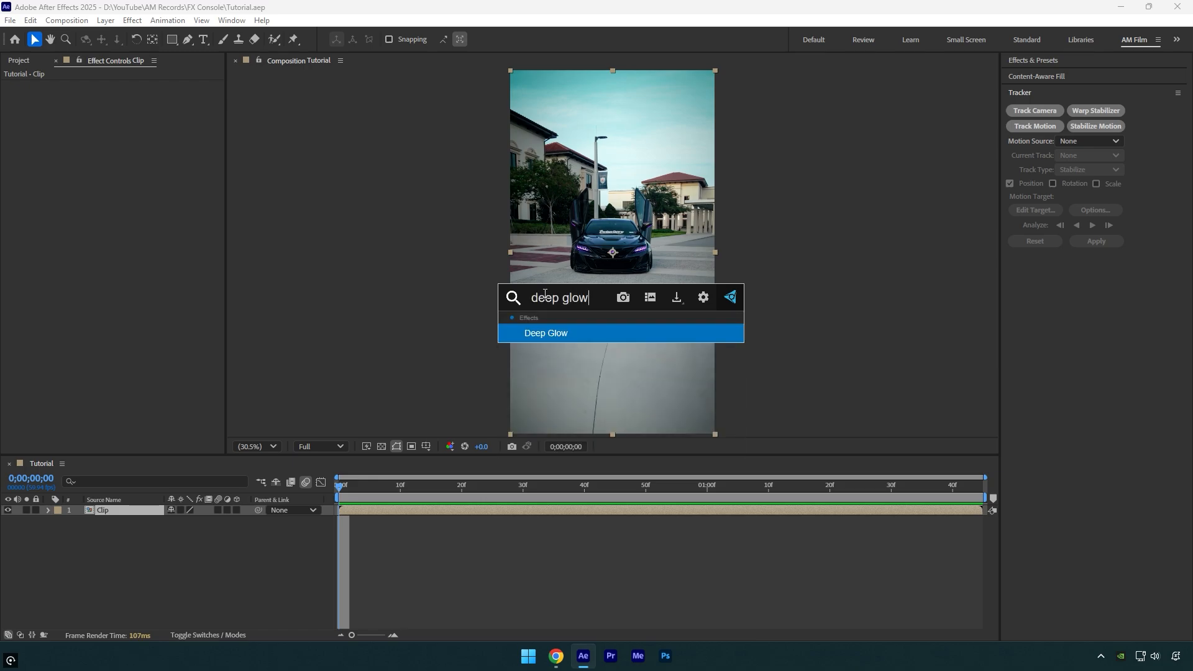
pyautogui.click(545, 332)
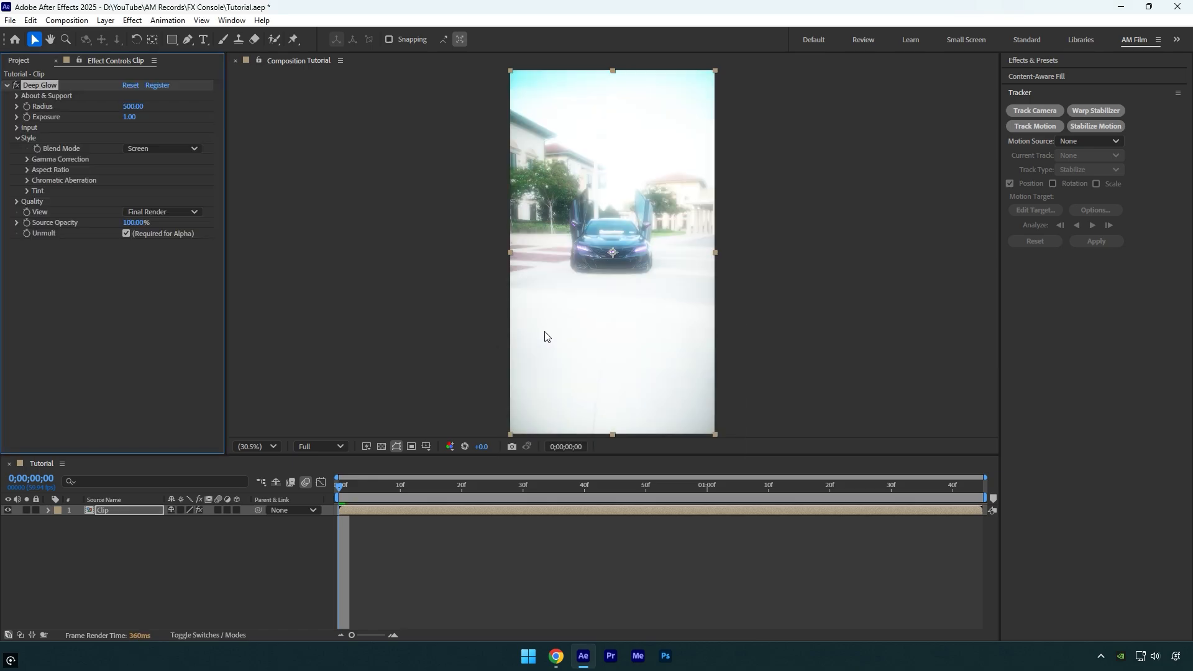
pyautogui.moveTo(549, 322)
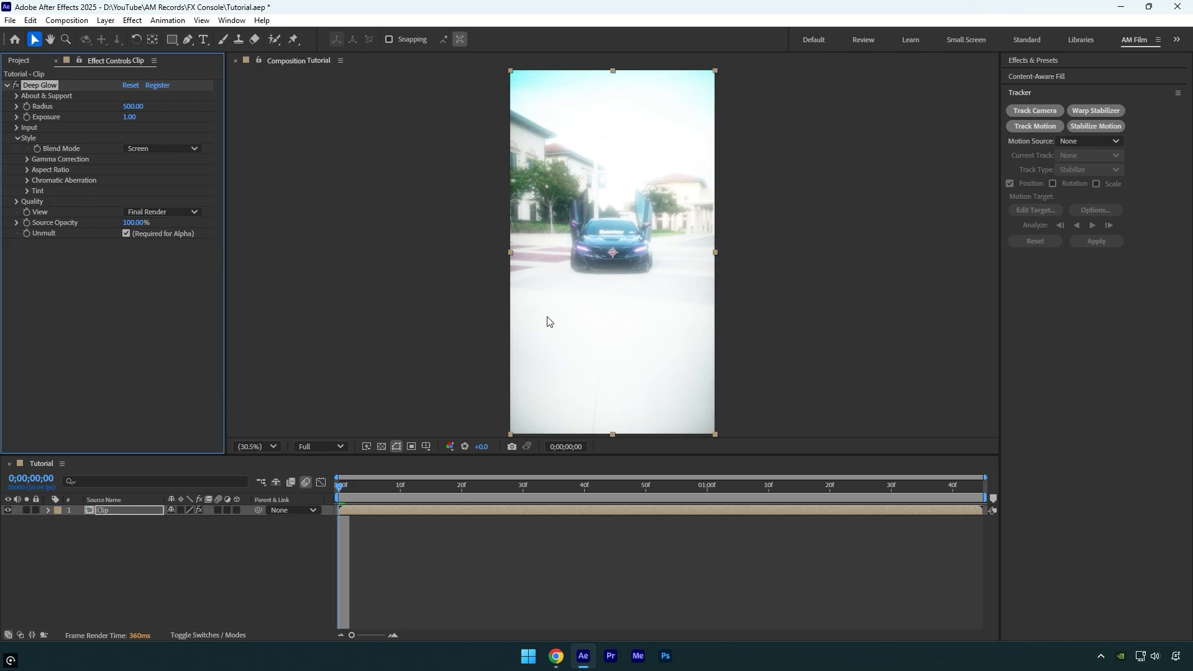
pyautogui.click(39, 84)
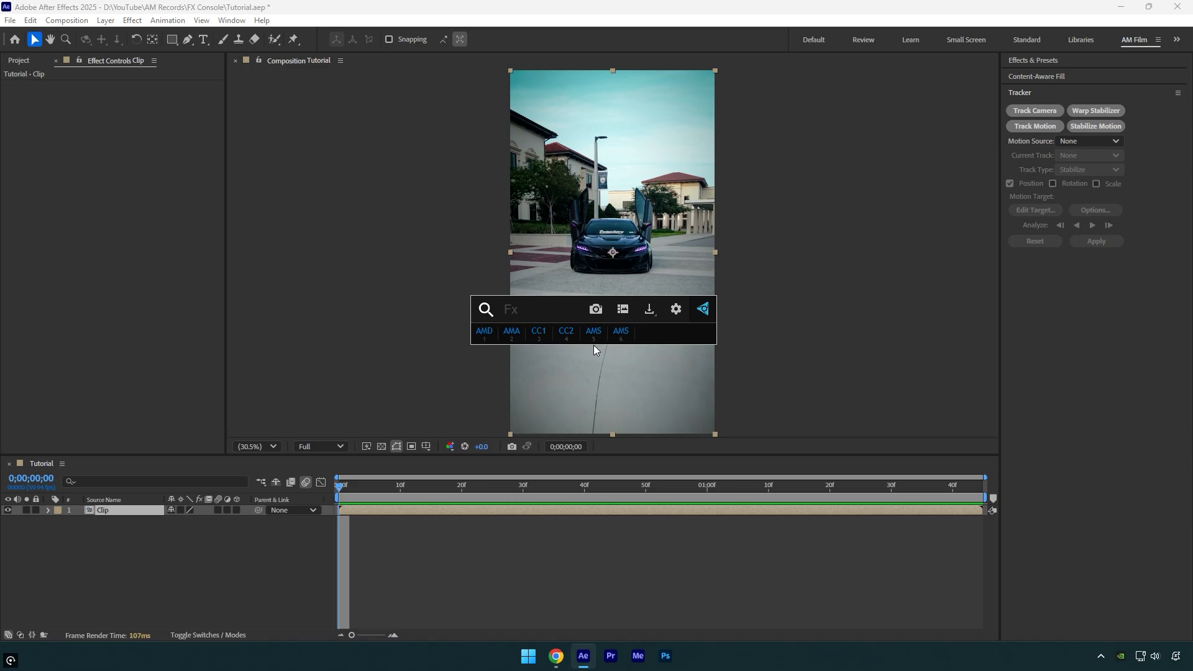
pyautogui.moveTo(675, 309)
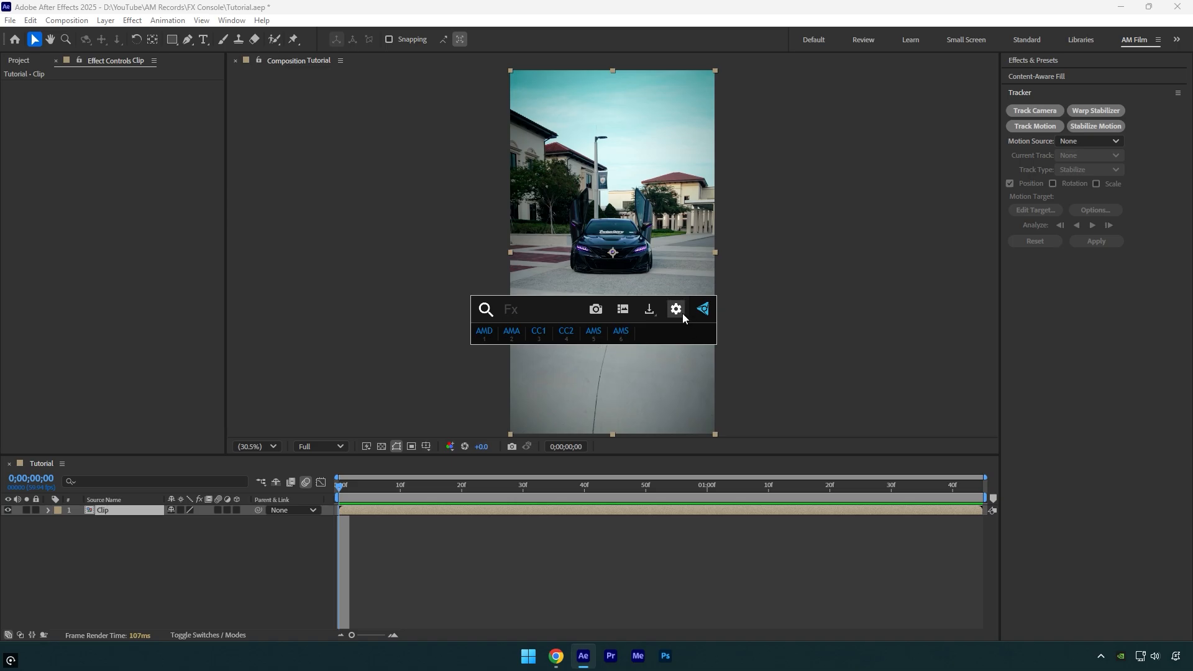
pyautogui.click(674, 309)
pyautogui.write('turbu')
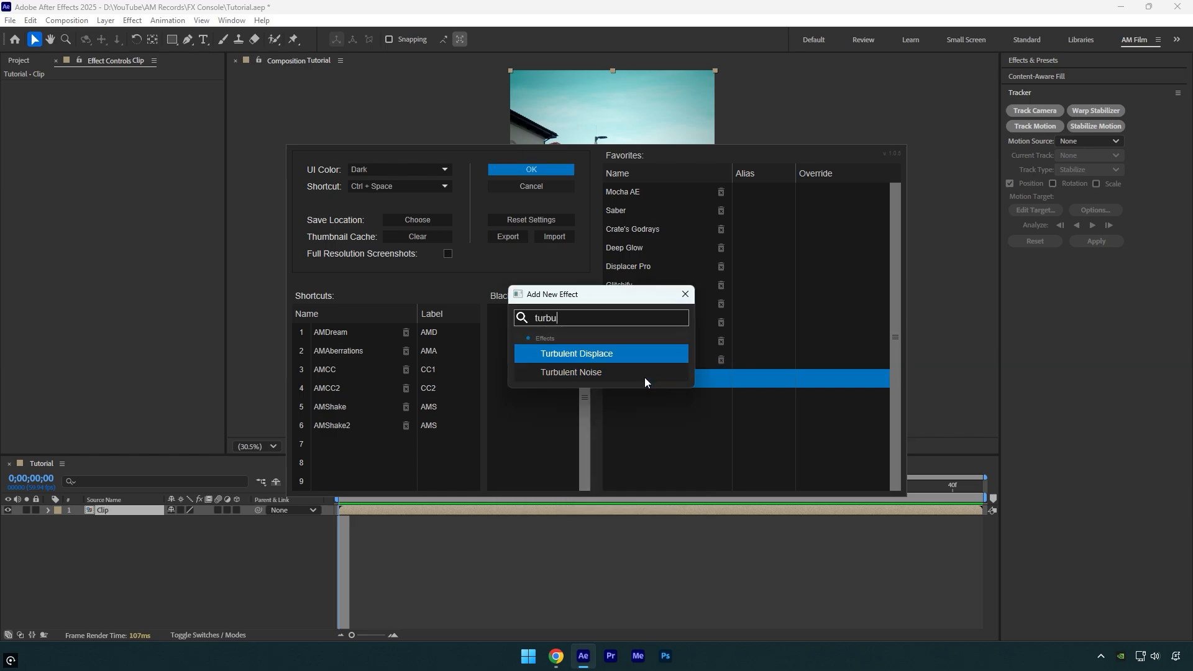
# Step: Favorite Turbulent Displace, inspect the AMAberrations shortcut preset, and confirm the FX Console settings
pyautogui.click(576, 353)
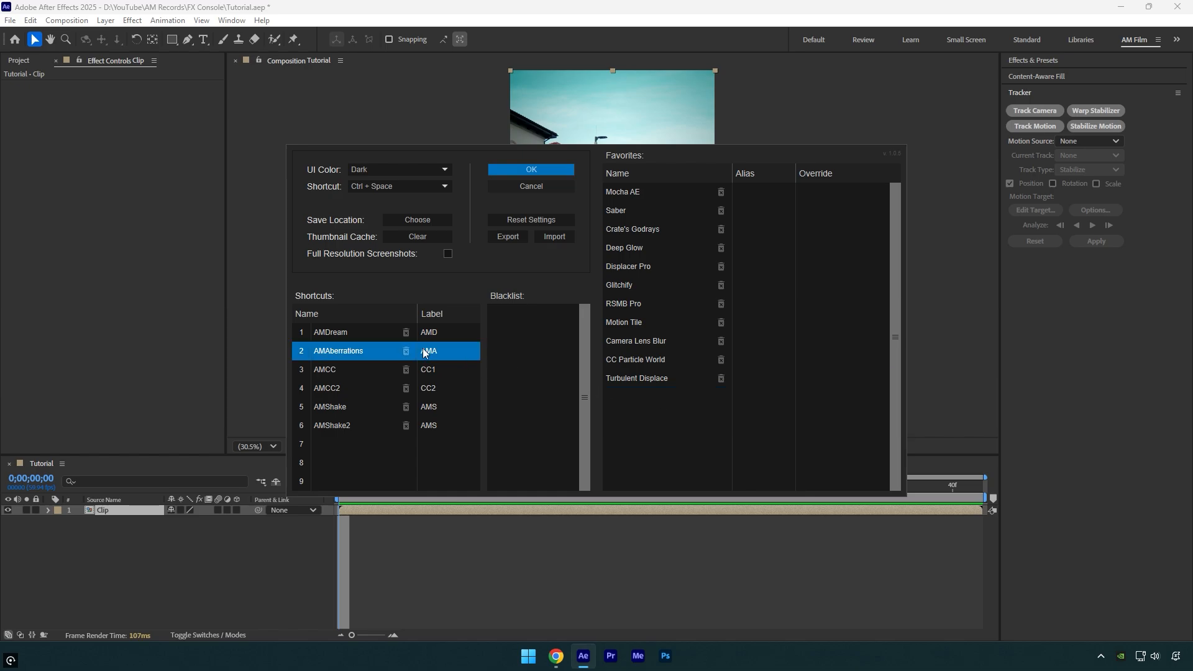
pyautogui.click(330, 425)
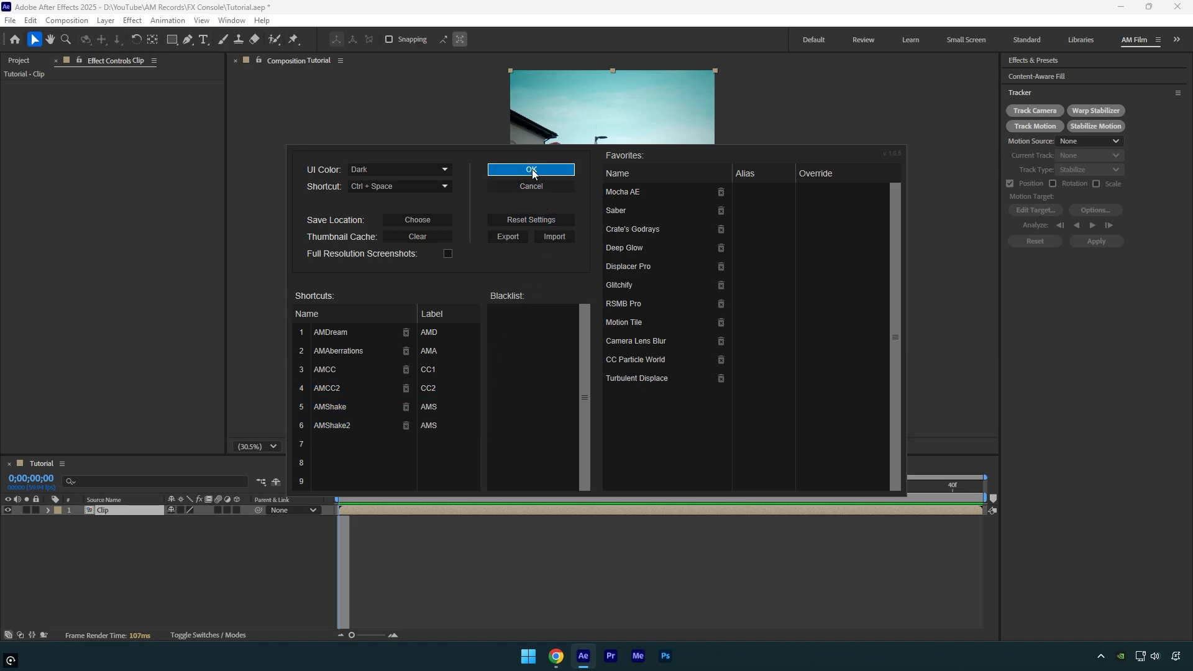
pyautogui.click(530, 169)
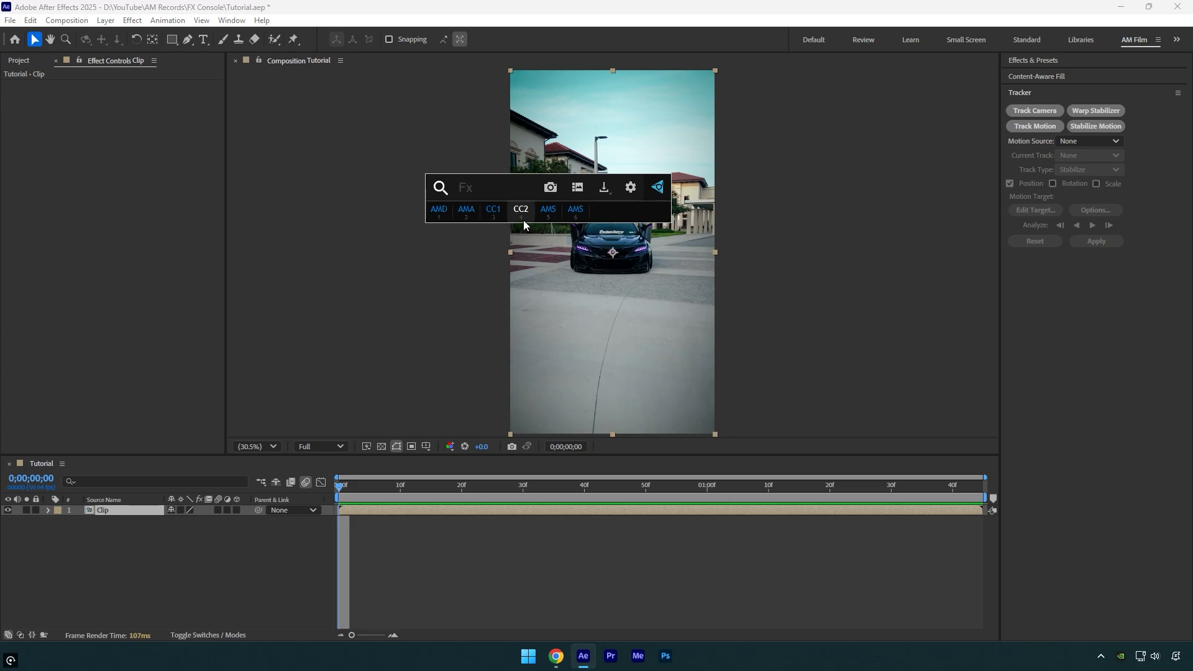
# Step: Apply the CC2 shortcut preset, adding a teal-toned Lumetri Color grade to the car clip
pyautogui.click(521, 209)
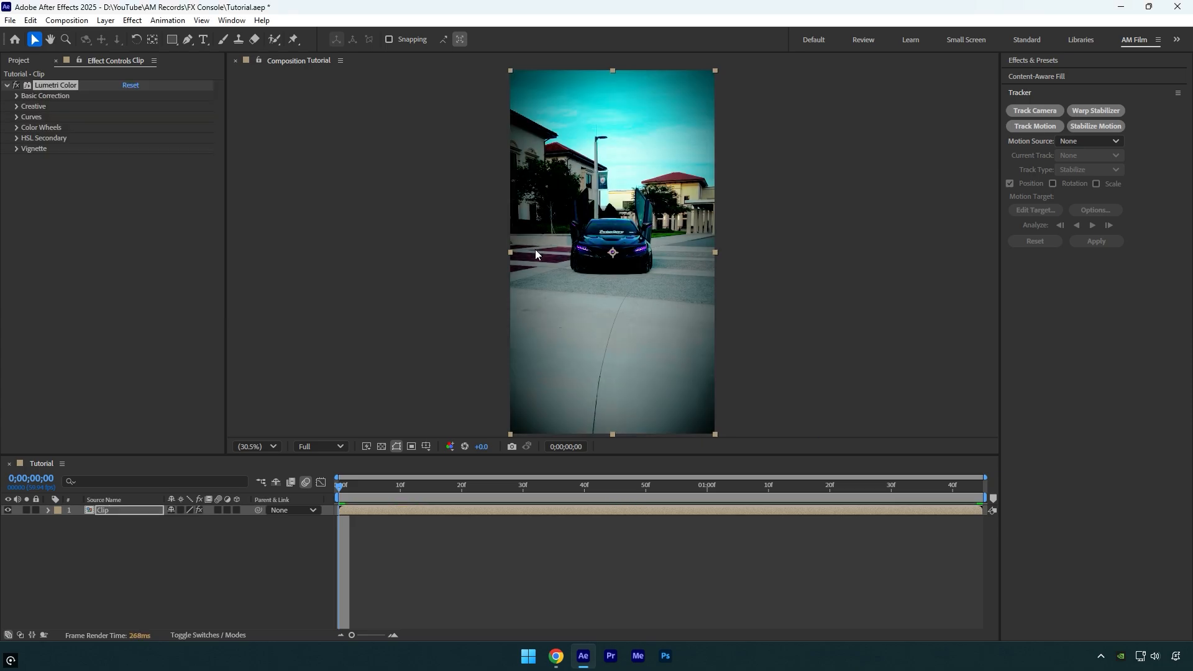